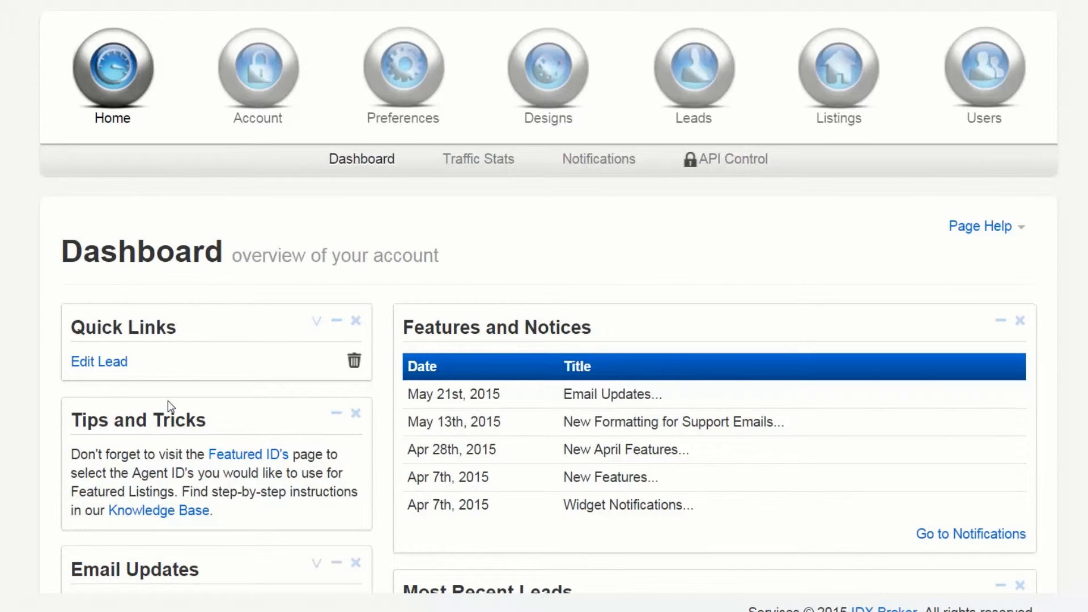
{"action": "mouse_move", "coordinate": [560, 77]}
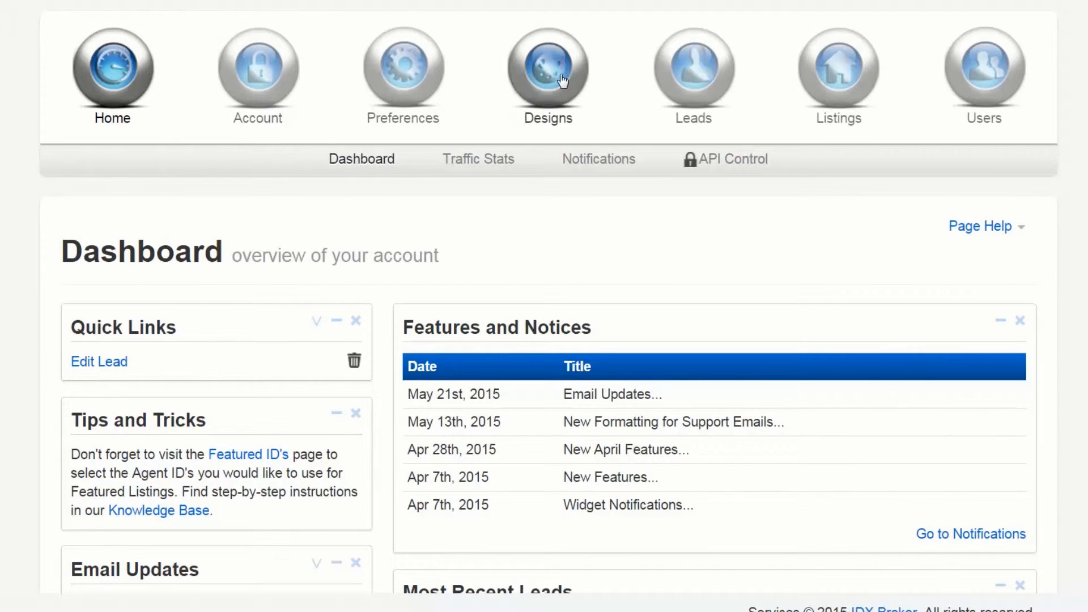
- Reveal the Designs submenu from the account dashboard
{"action": "left_click", "coordinate": [548, 68]}
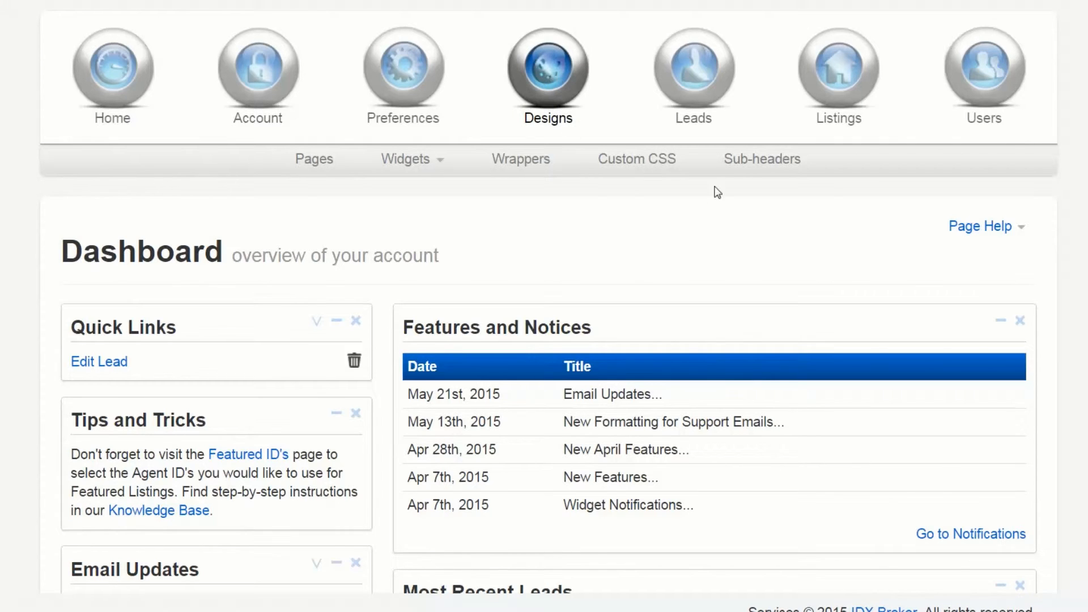
- Go to the Sub-headers editor and switch to its Categories list
{"action": "left_click", "coordinate": [761, 158]}
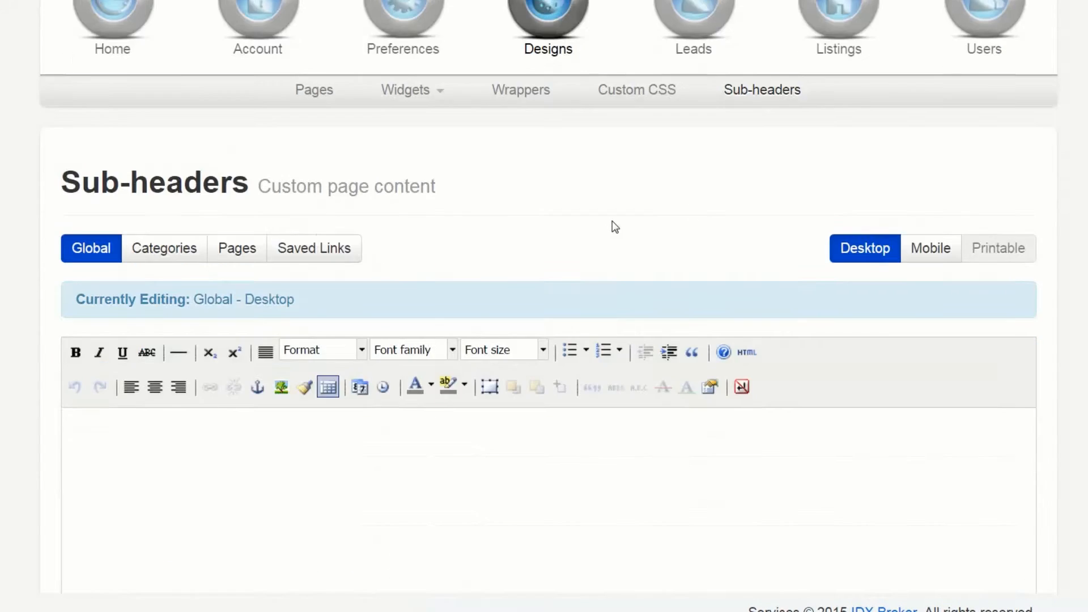
{"action": "scroll", "scroll_direction": "down", "scroll_amount": 3}
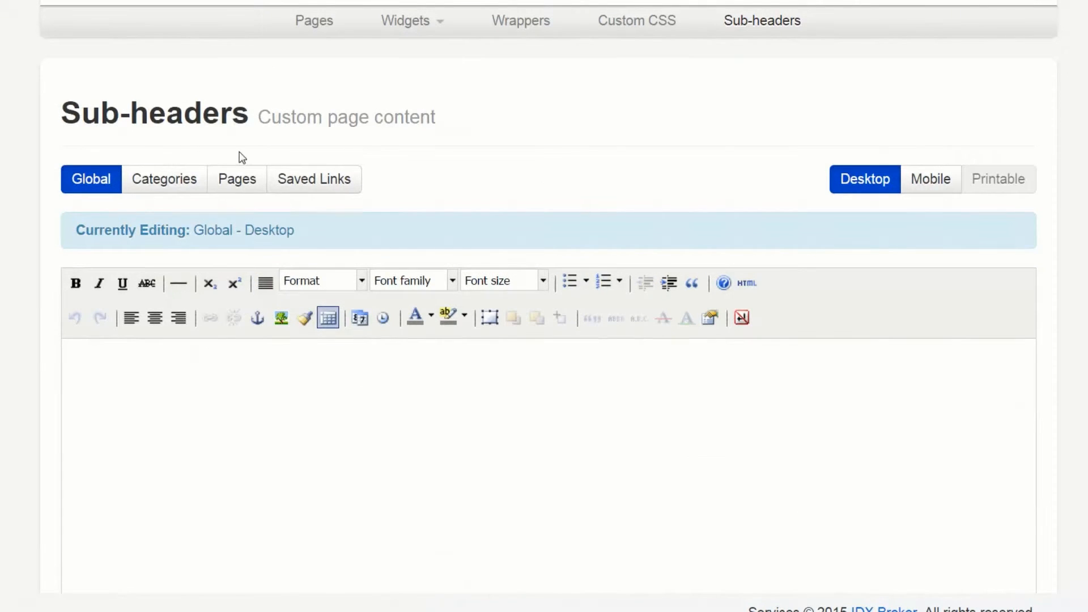
{"action": "left_click", "coordinate": [164, 179]}
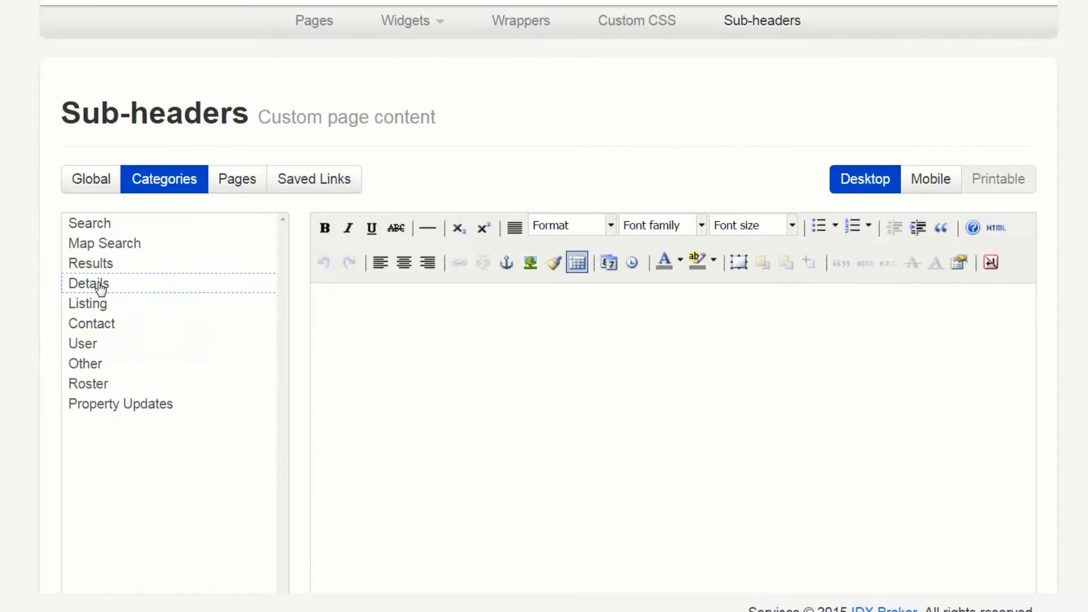
- Select the Details category and place the cursor in its empty WYSIWYG content area
{"action": "left_click", "coordinate": [88, 283]}
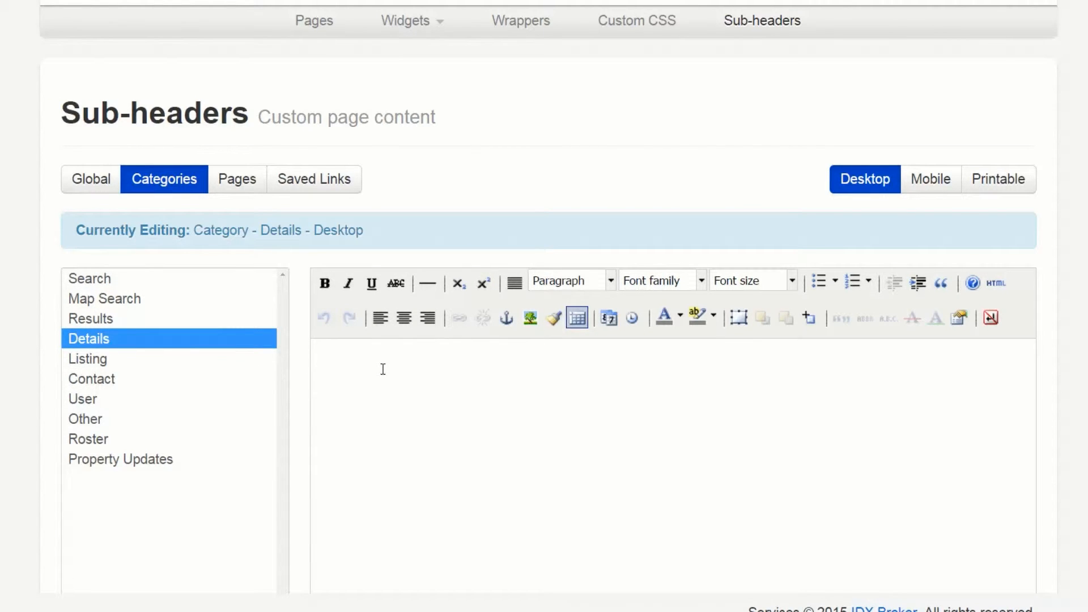
{"action": "left_click", "coordinate": [383, 370]}
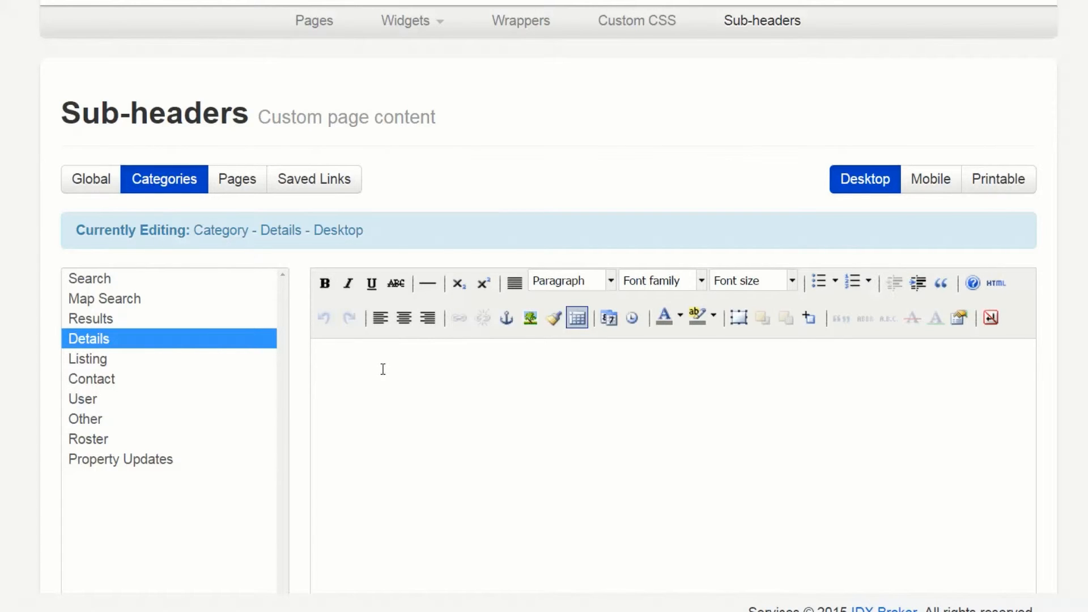
{"action": "left_click", "coordinate": [383, 370]}
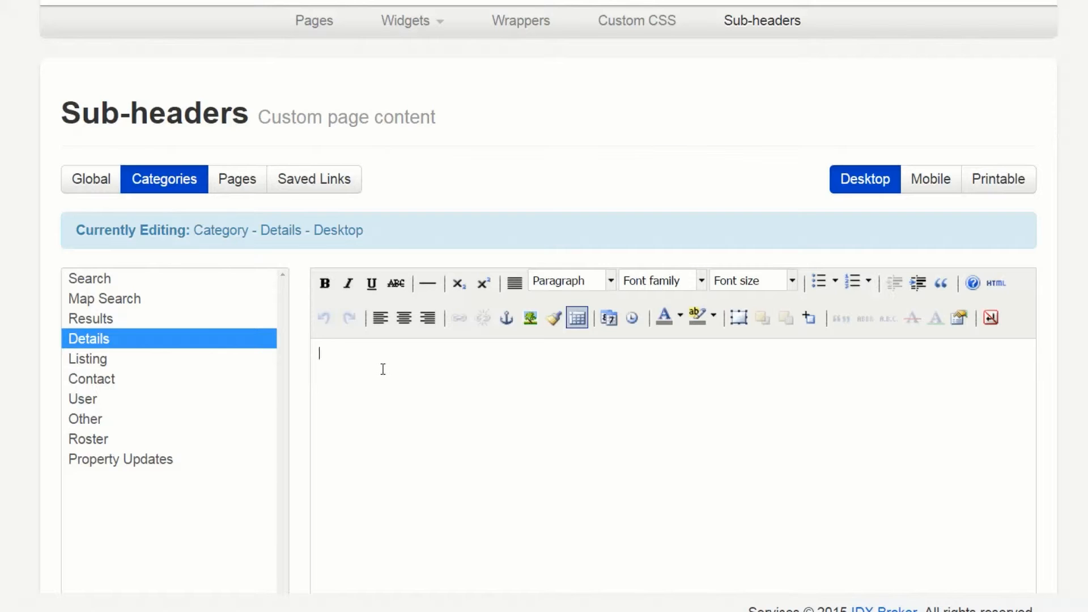
- Insert the {{address}} and {{listingPrice}} placeholders from the variable suggestions
{"action": "type", "text": "{{"}
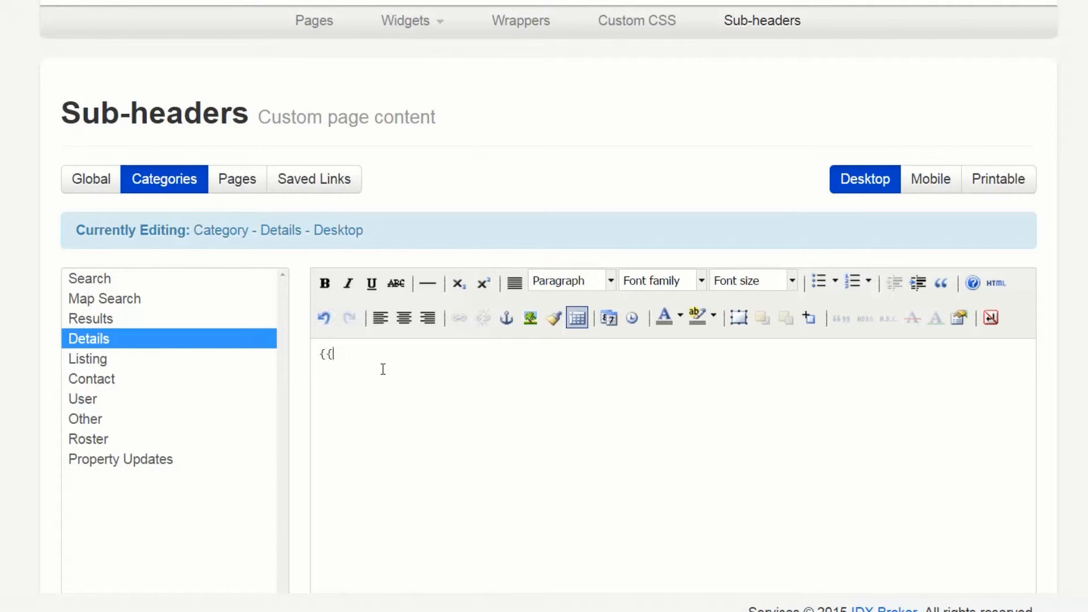
{"action": "type", "text": "{{"}
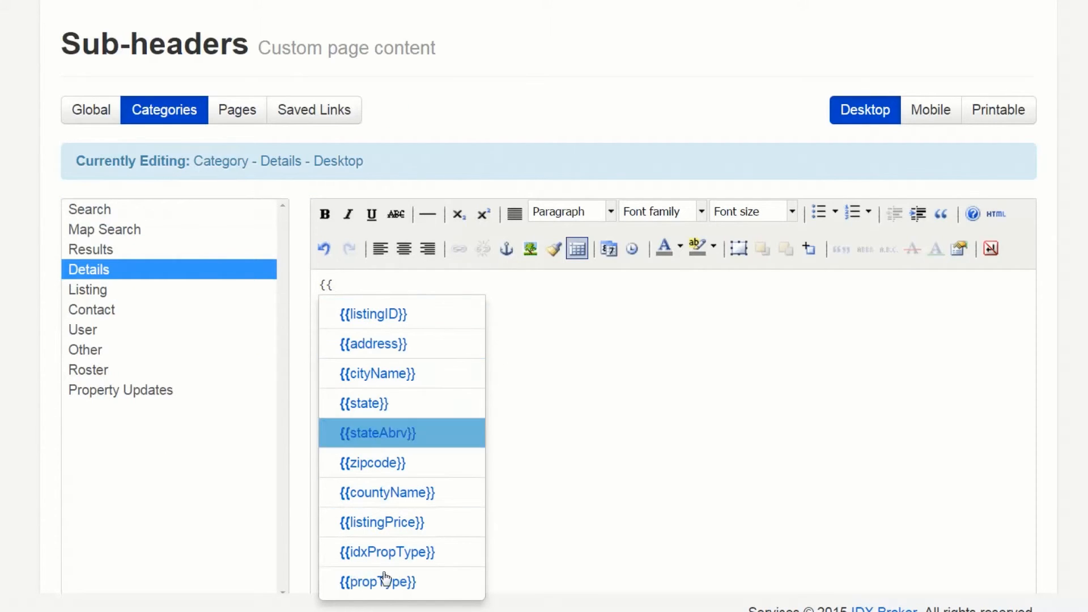
{"action": "mouse_move", "coordinate": [403, 345]}
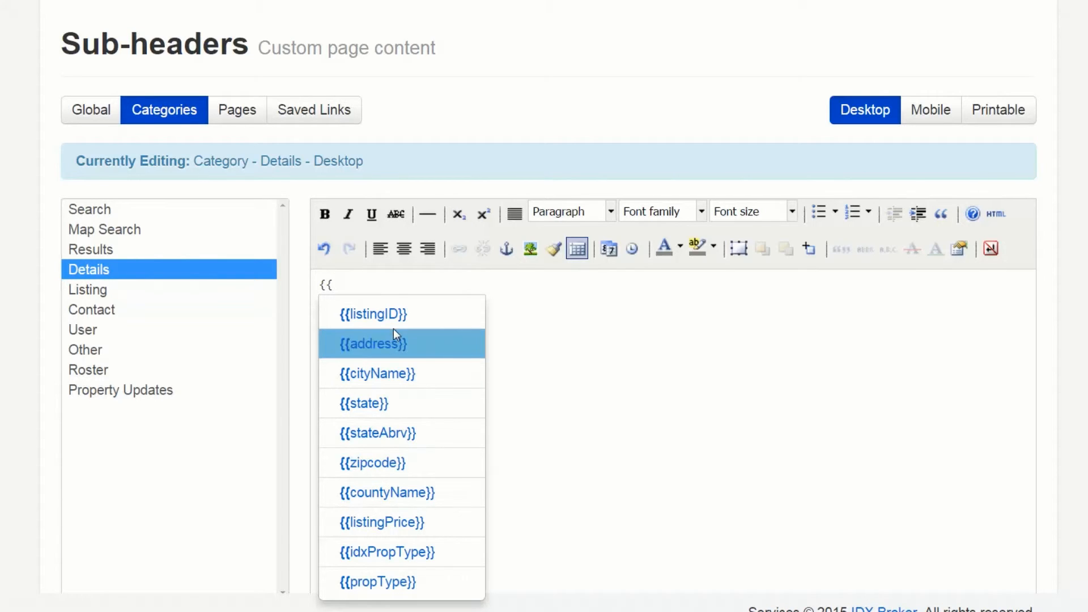
{"action": "left_click", "coordinate": [374, 343]}
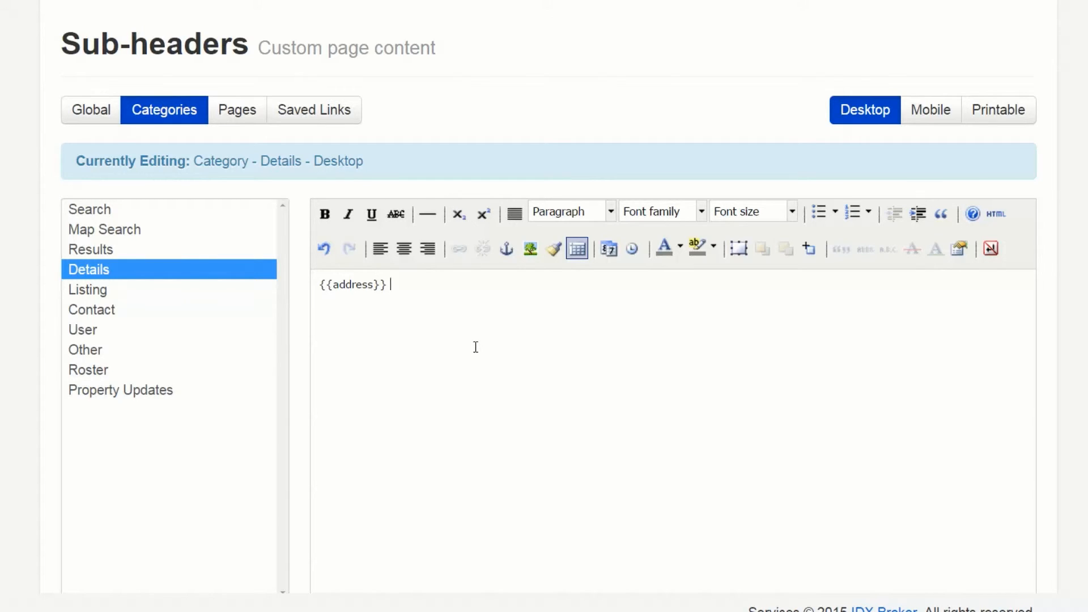
{"action": "type", "text": "{{"}
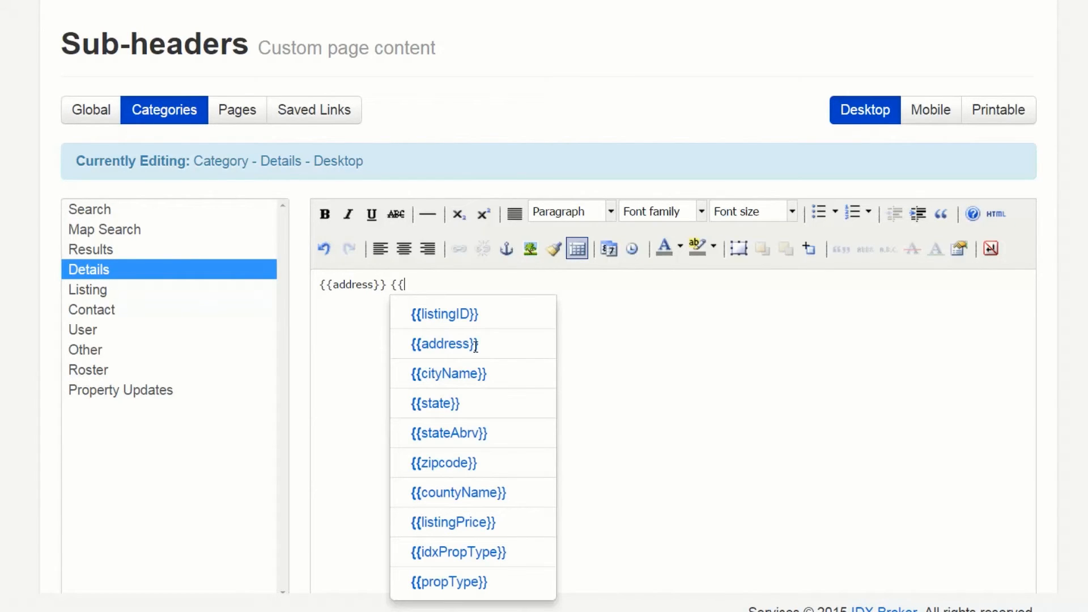
{"action": "left_click", "coordinate": [455, 521]}
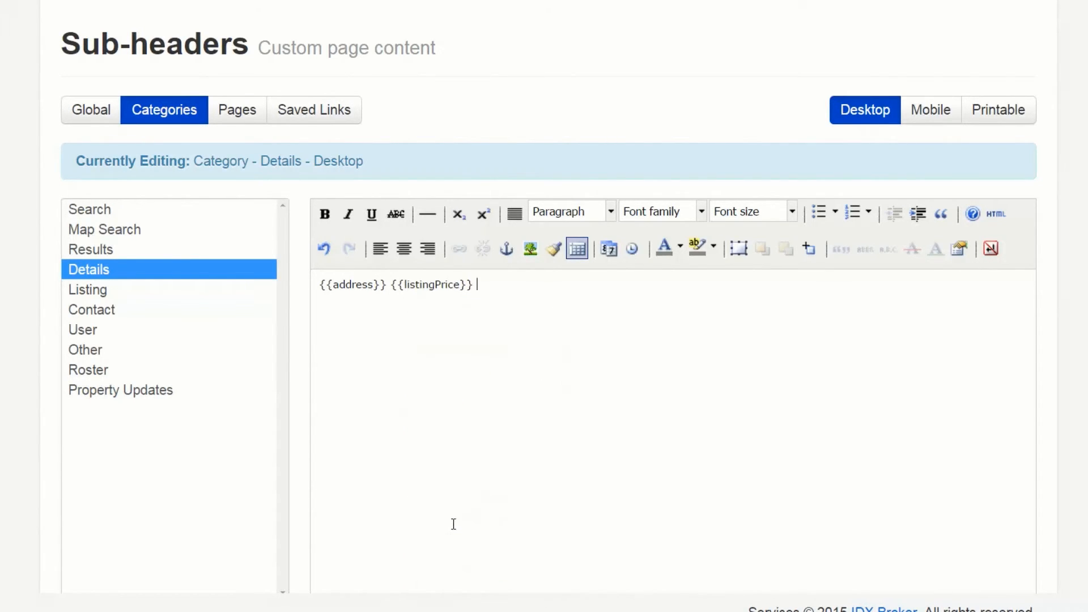
{"action": "mouse_move", "coordinate": [508, 347]}
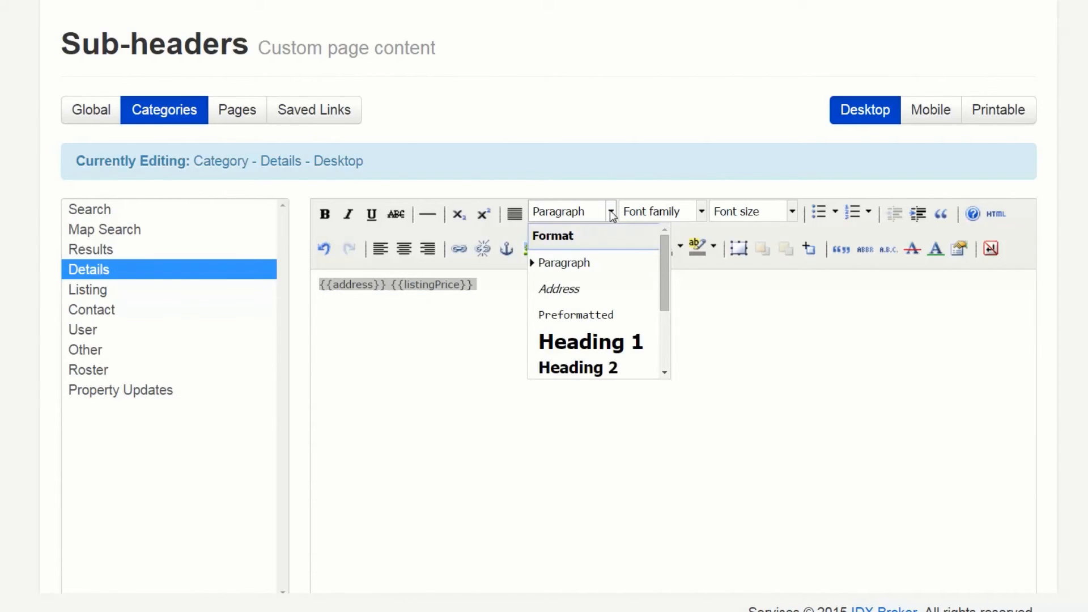
- Format the placeholder line as Heading 1, save the Details sub-header, and view it on a listing page
{"action": "left_click", "coordinate": [590, 342]}
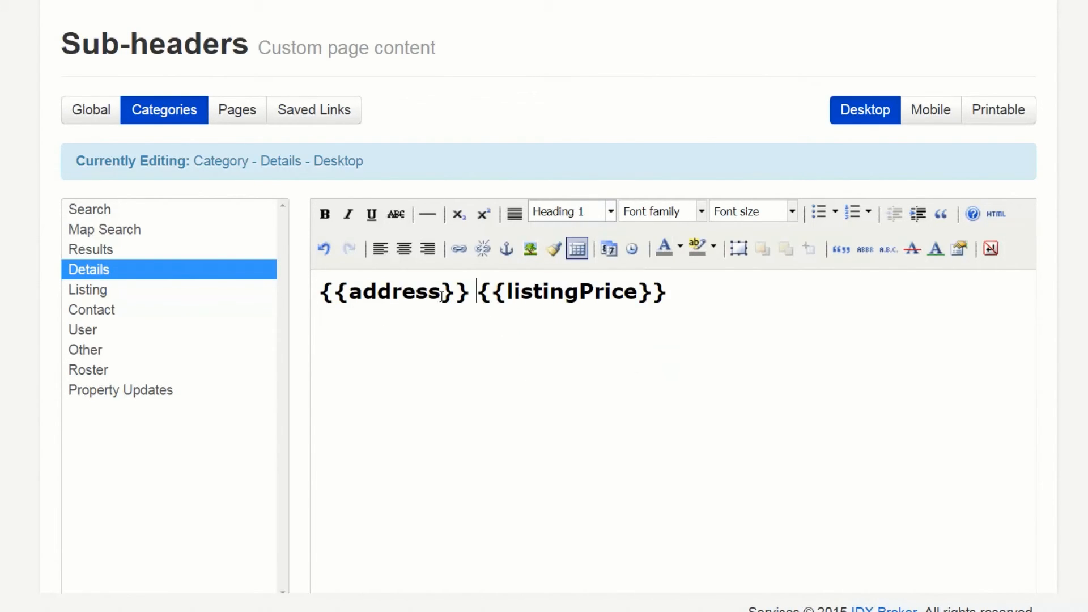
{"action": "left_click", "coordinate": [621, 503]}
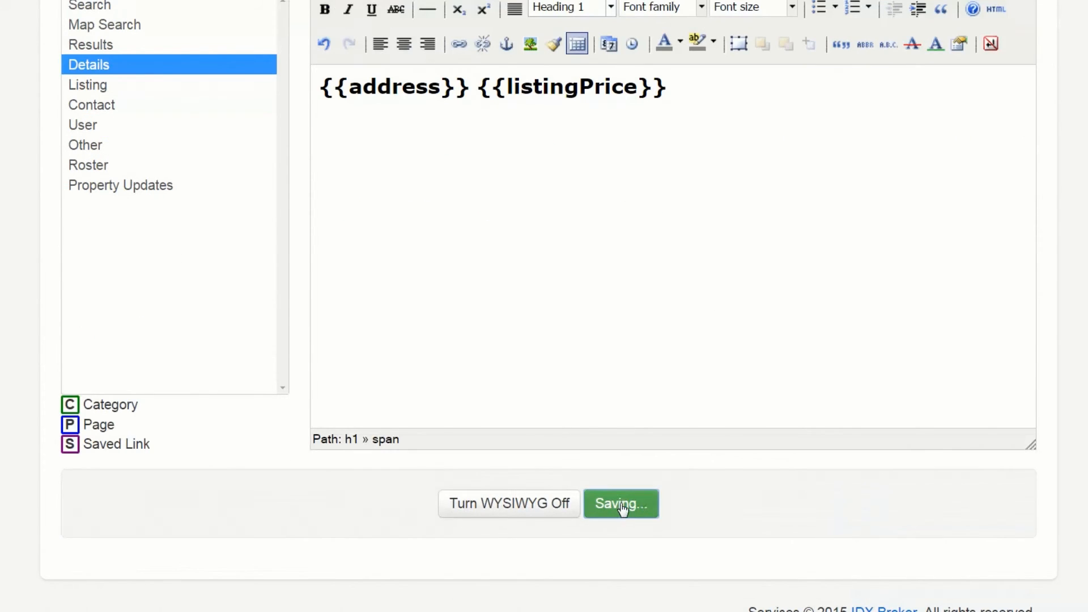
{"action": "left_click", "coordinate": [622, 504]}
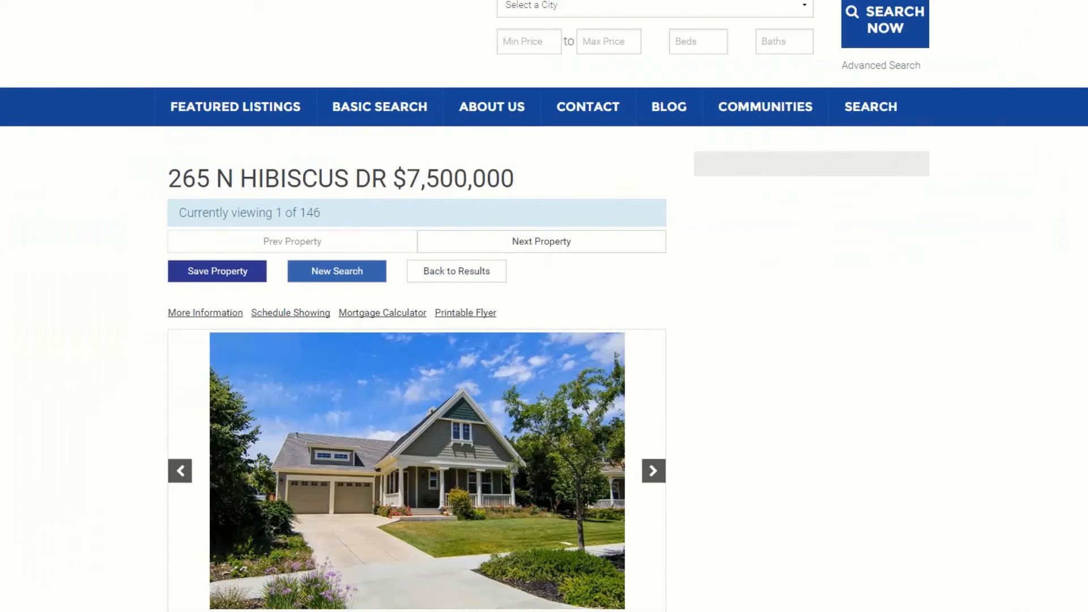